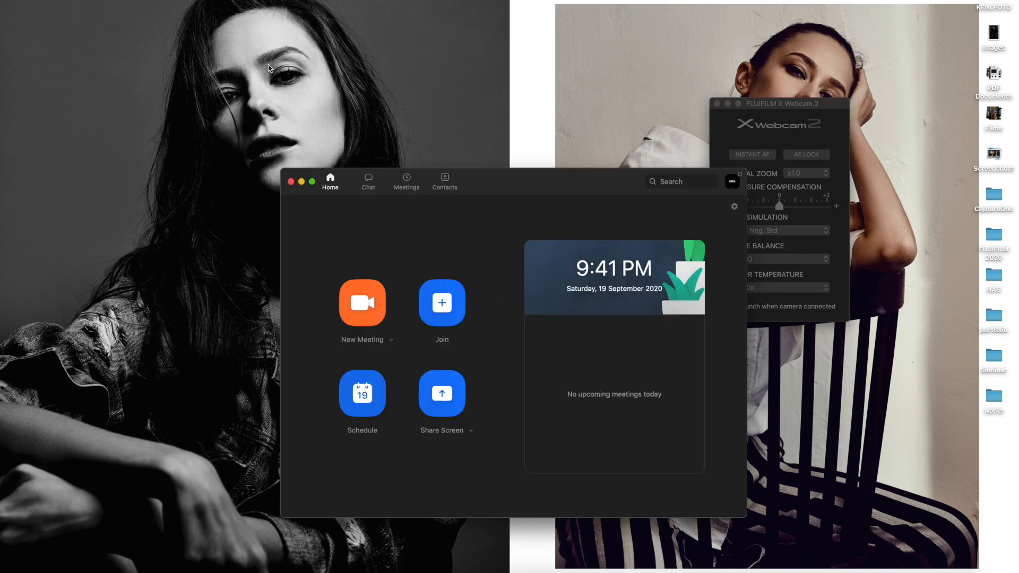
Step: Open Zoom's Preferences from the zoom.us menu, landing on the Audio page
click(39, 3)
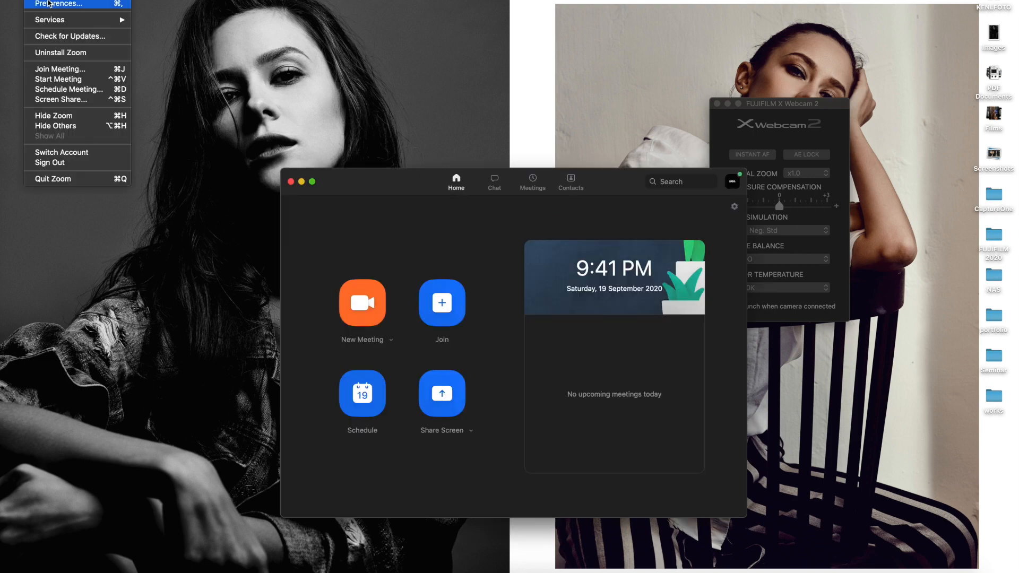
click(58, 5)
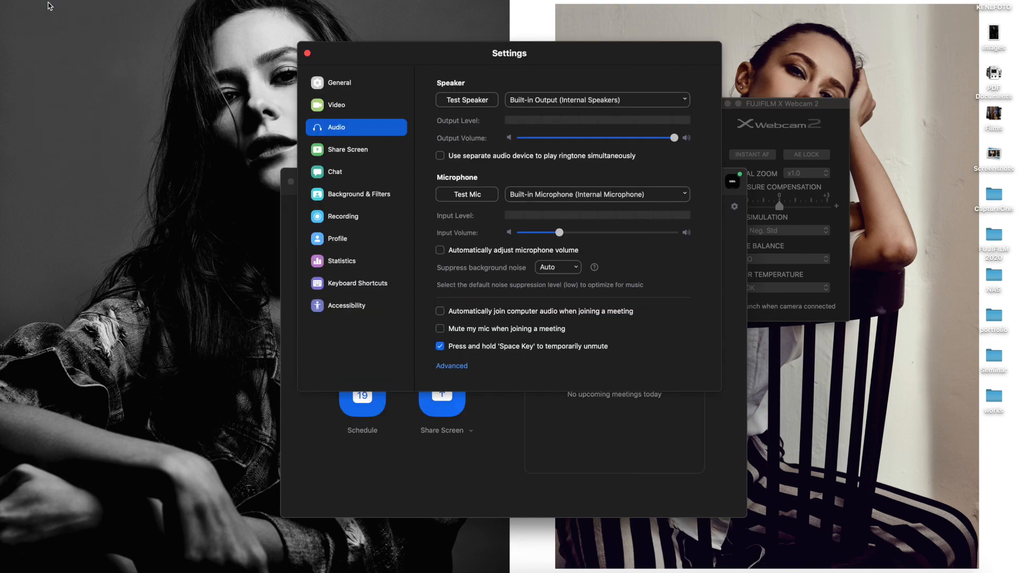
mouse_move(373, 105)
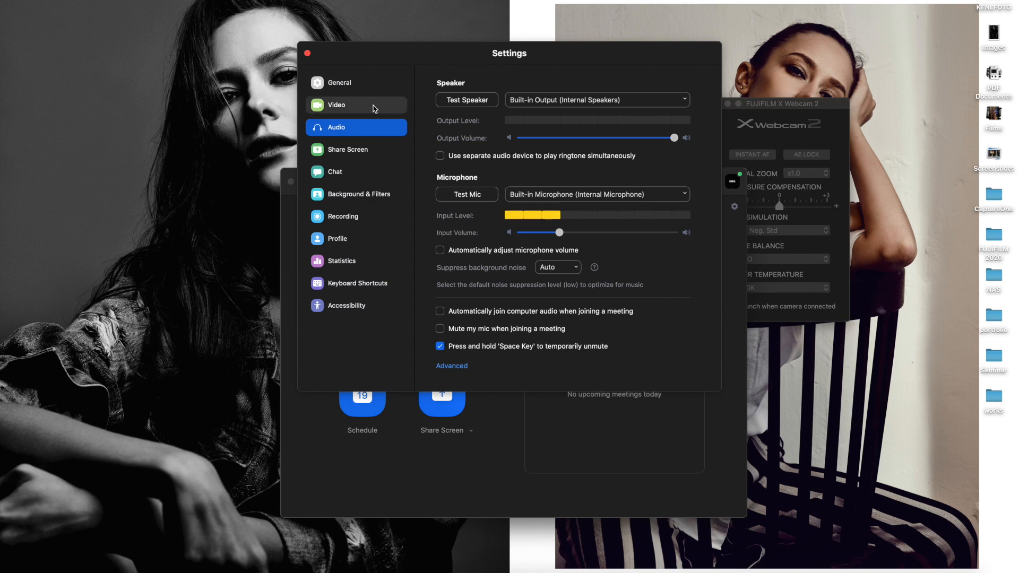
Step: Show the Video settings page with FUJIFILM X Webcam 2 as the selected camera
click(356, 105)
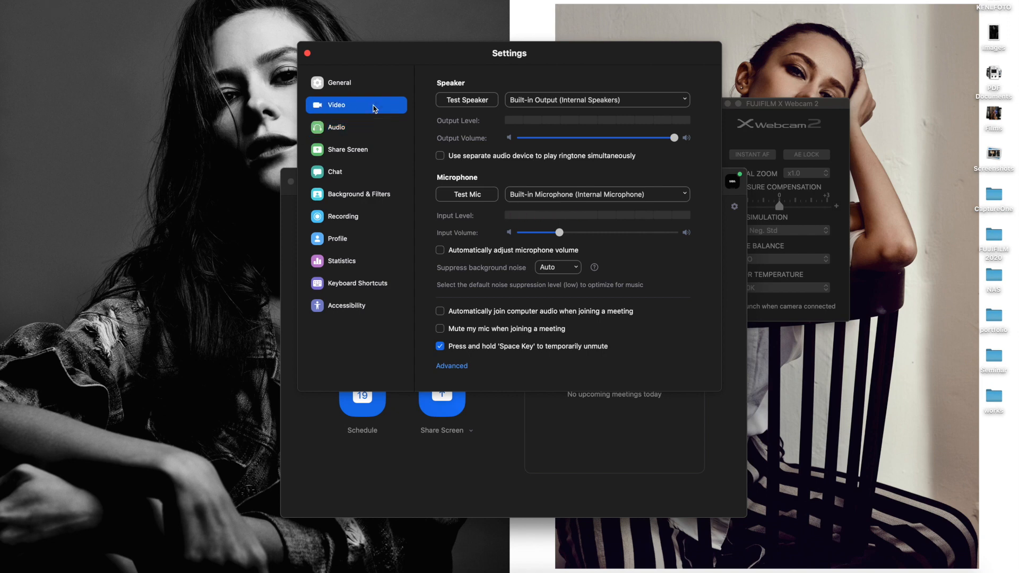
click(337, 105)
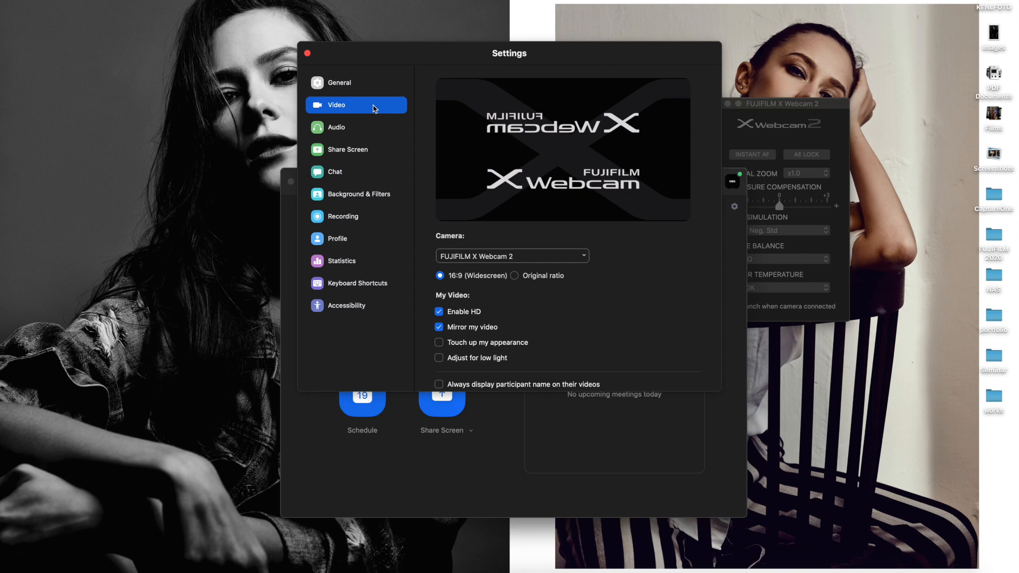
mouse_move(564, 249)
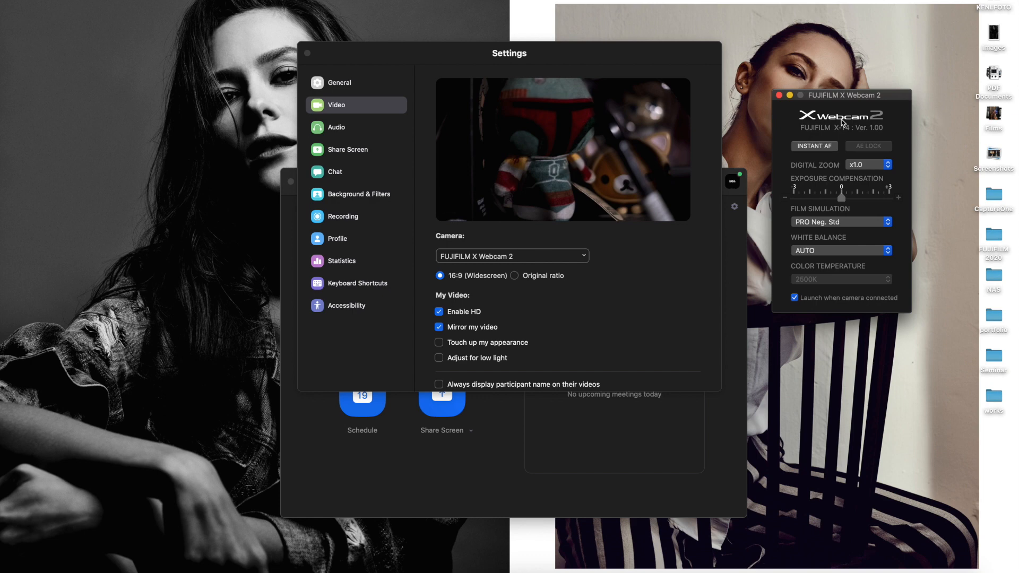
mouse_move(821, 149)
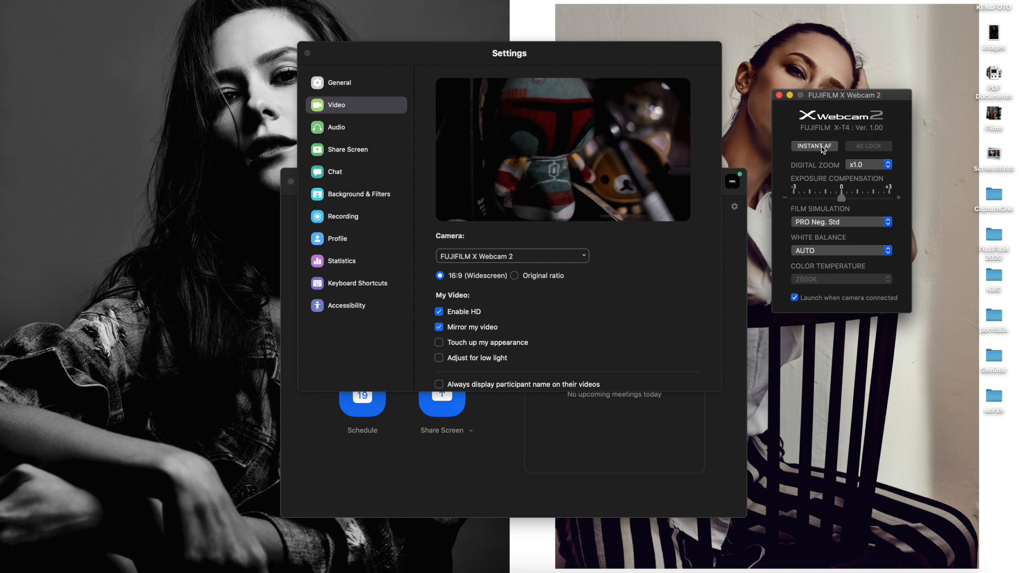
Step: Set X Webcam 2 digital zoom to x2.5, magnifying the Zoom preview
click(867, 164)
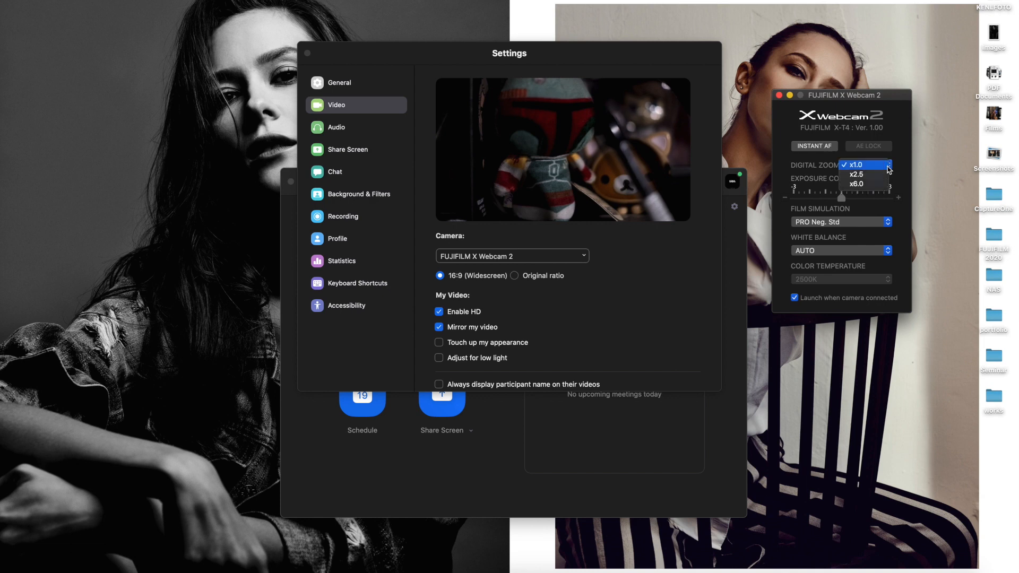
click(857, 174)
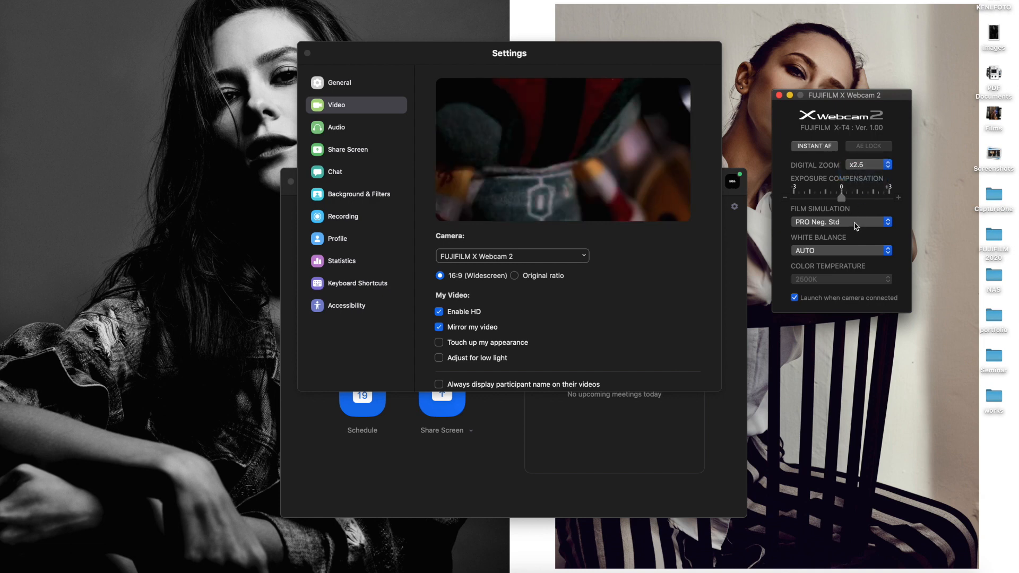
click(841, 222)
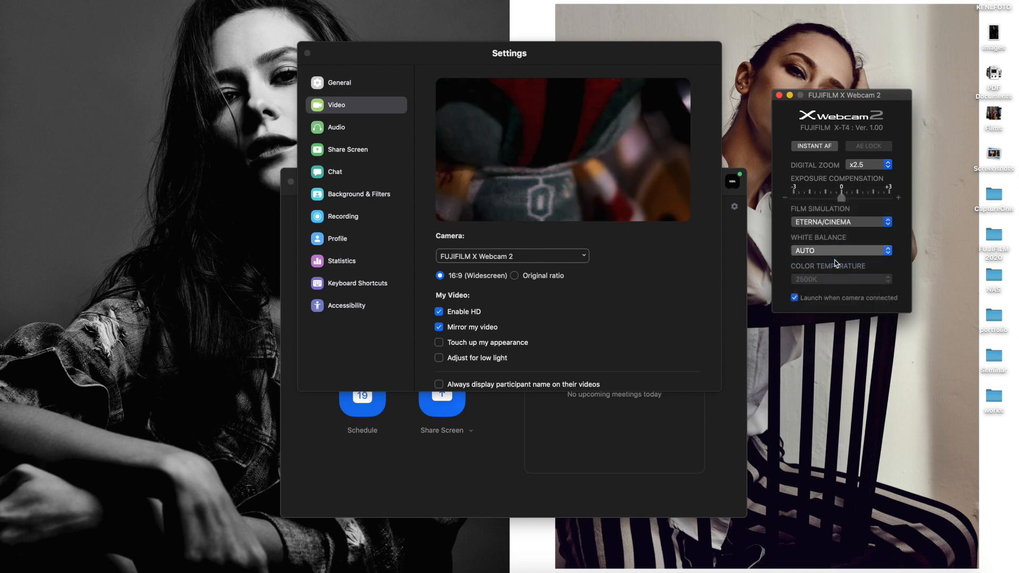
Step: Set white balance to SHADE, then to FLUORESCENT LIGHT-3 under ETERNA/CINEMA simulation
click(840, 251)
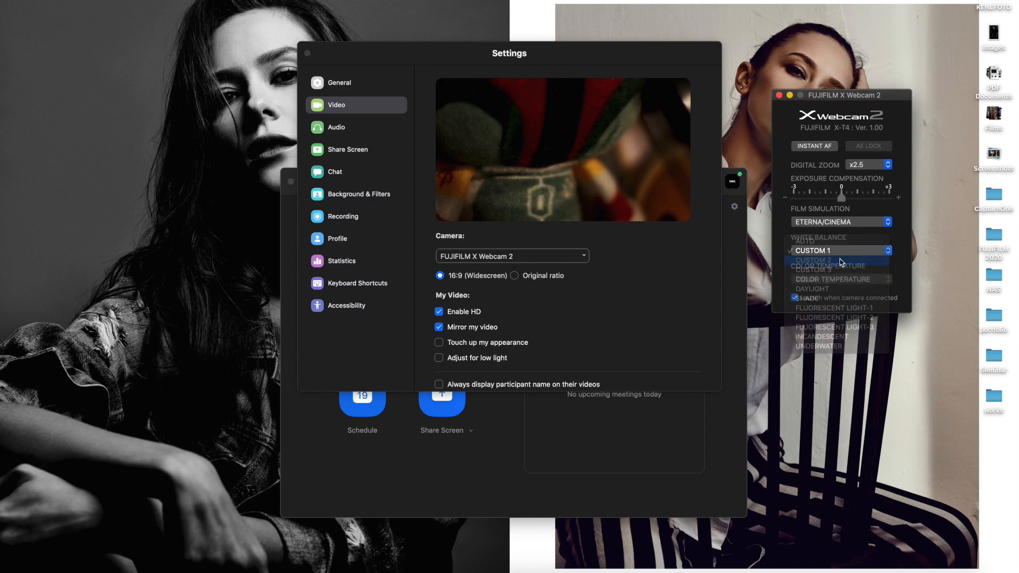
click(812, 298)
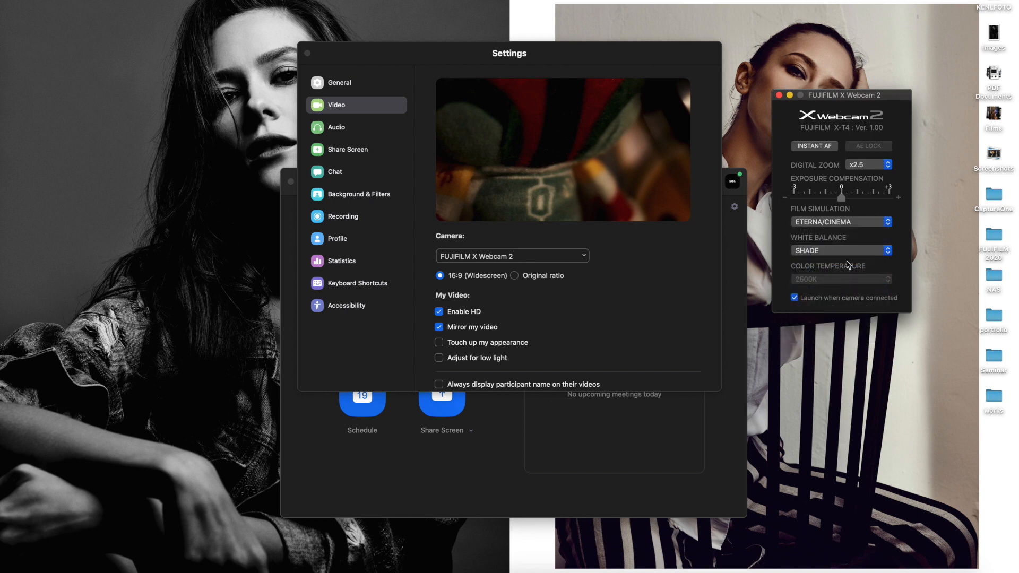
click(840, 250)
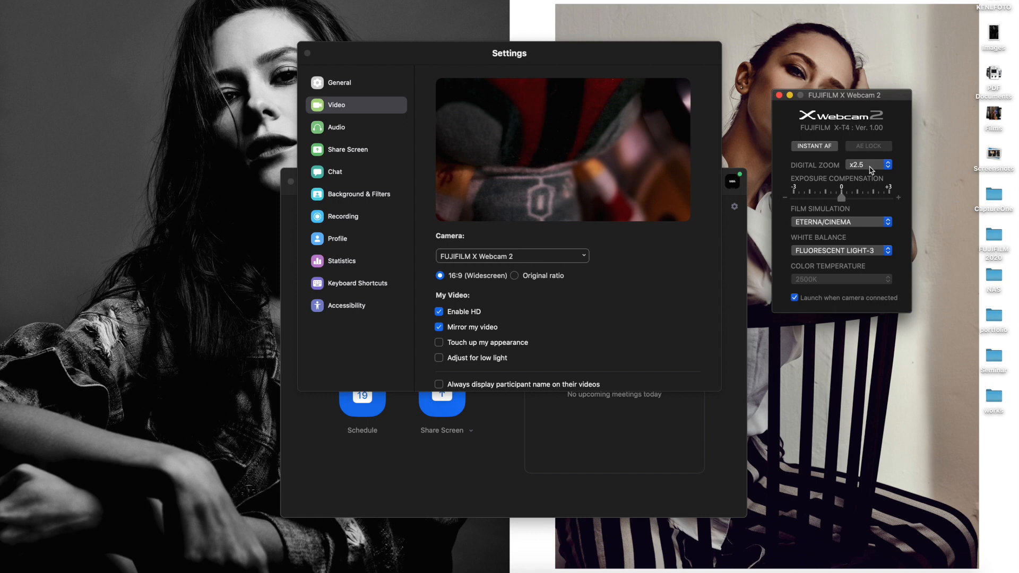
Step: Return digital zoom to x1.0 and close Zoom's Settings window
click(865, 164)
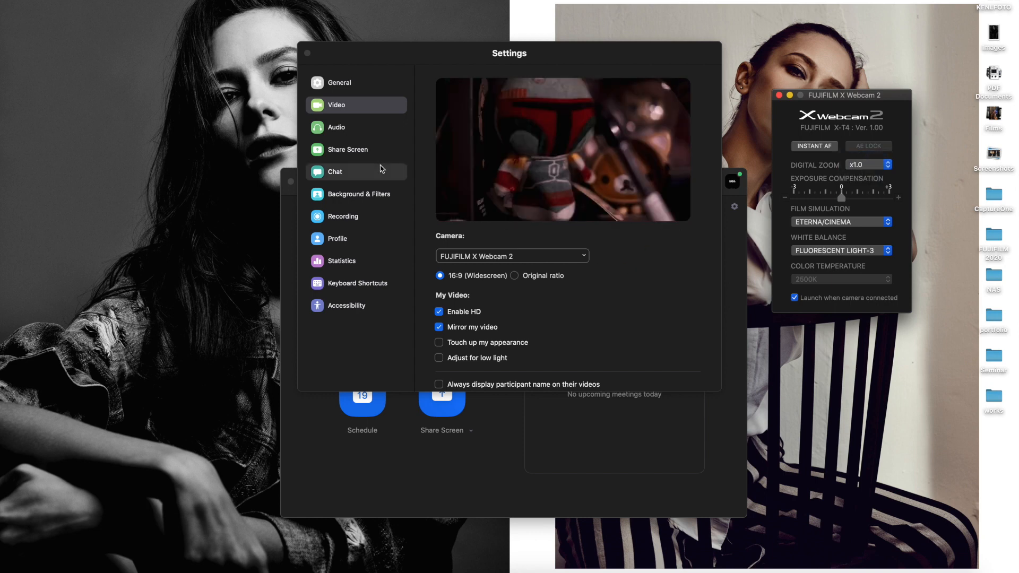
click(308, 53)
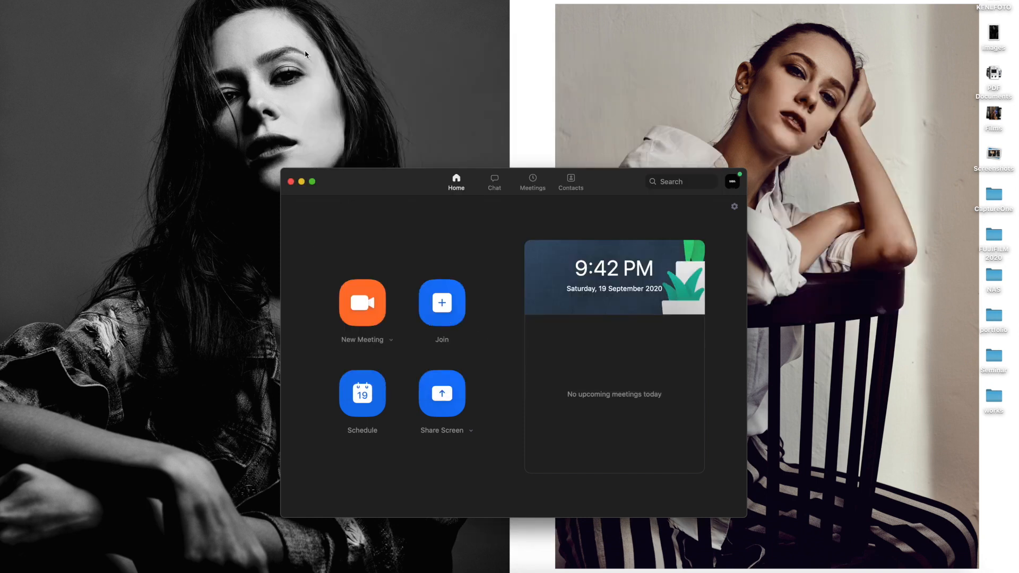